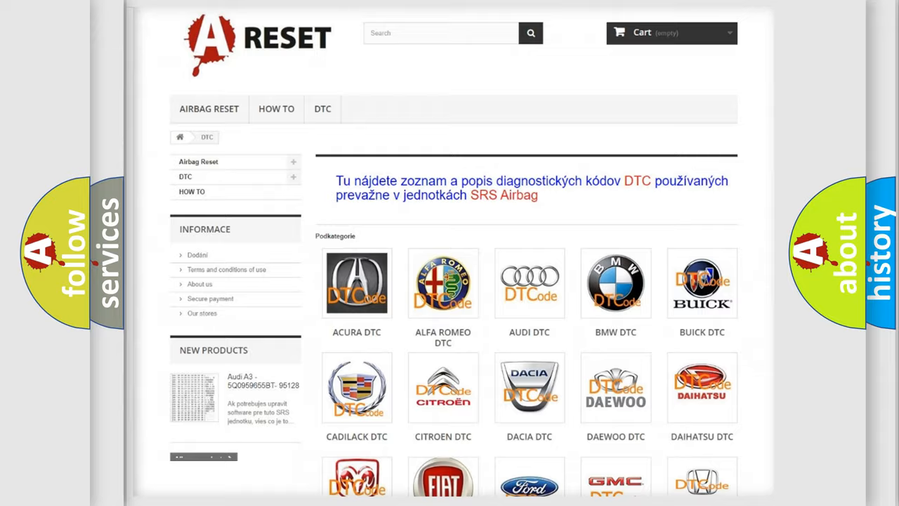
Step: Open the JEEP tile from the DTC category grid and scroll its trouble-code list
scroll(down, 3)
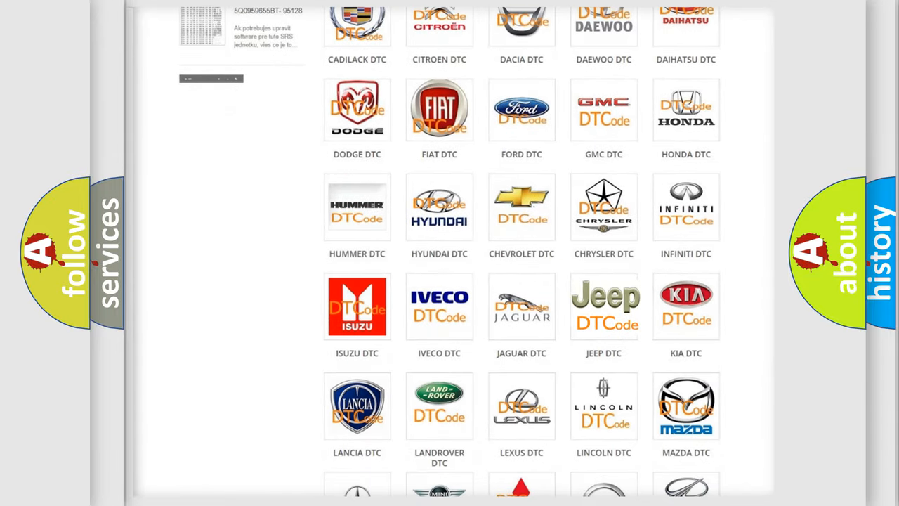
click(604, 305)
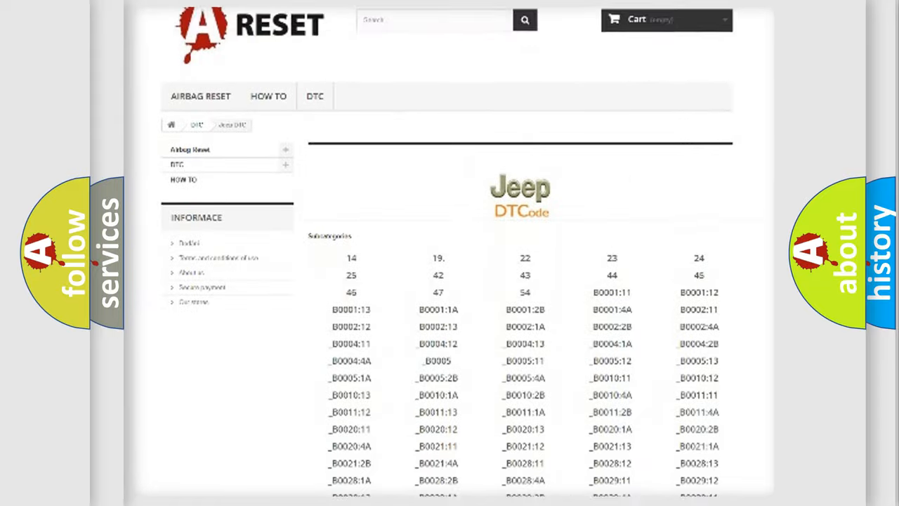
scroll(down, 3)
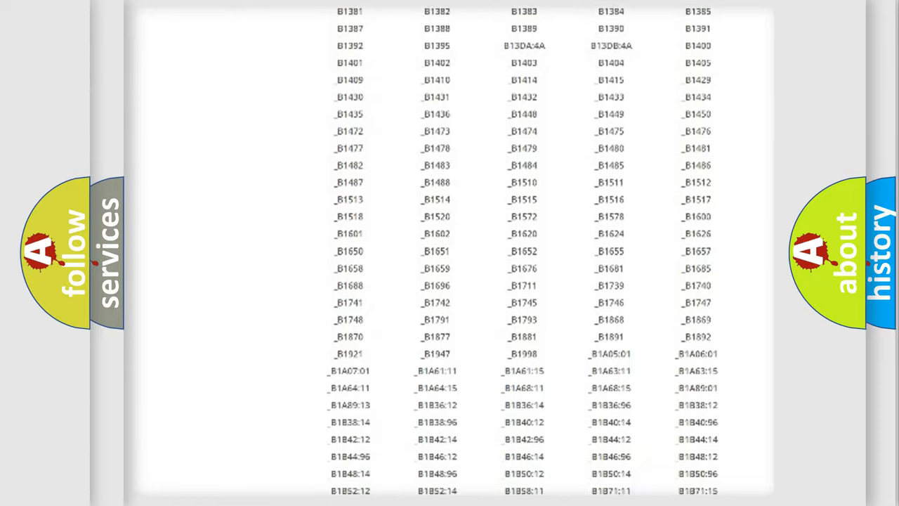